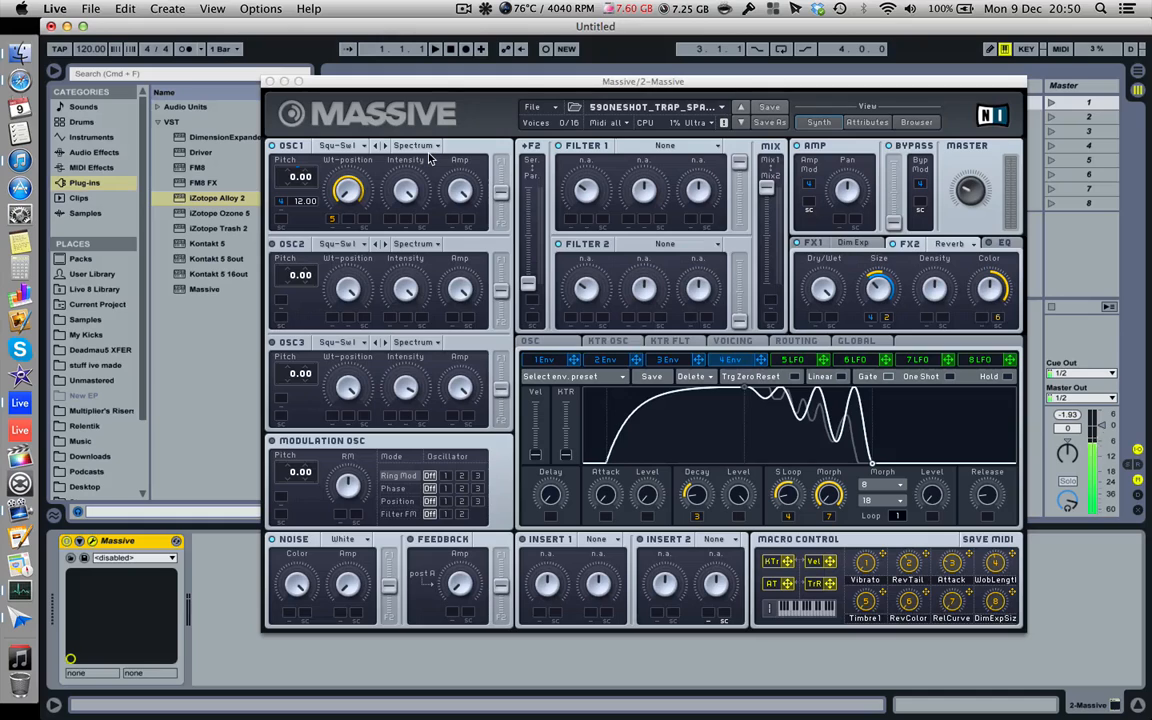
mouse_move(462, 127)
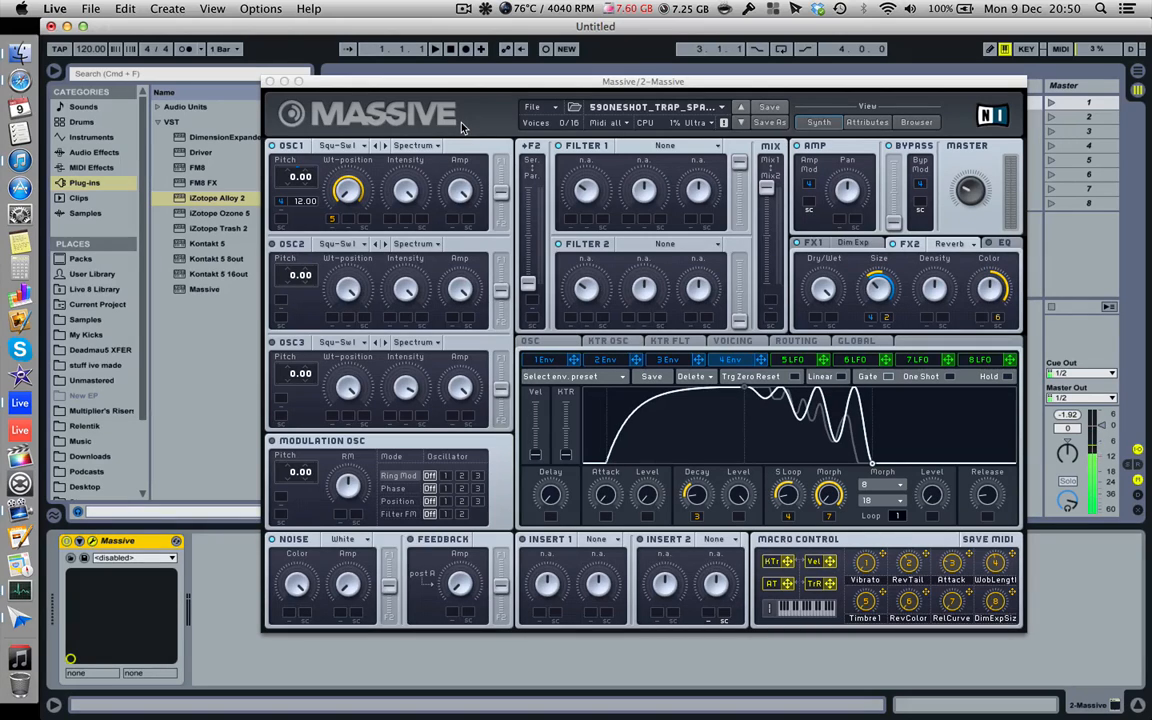
mouse_move(677, 392)
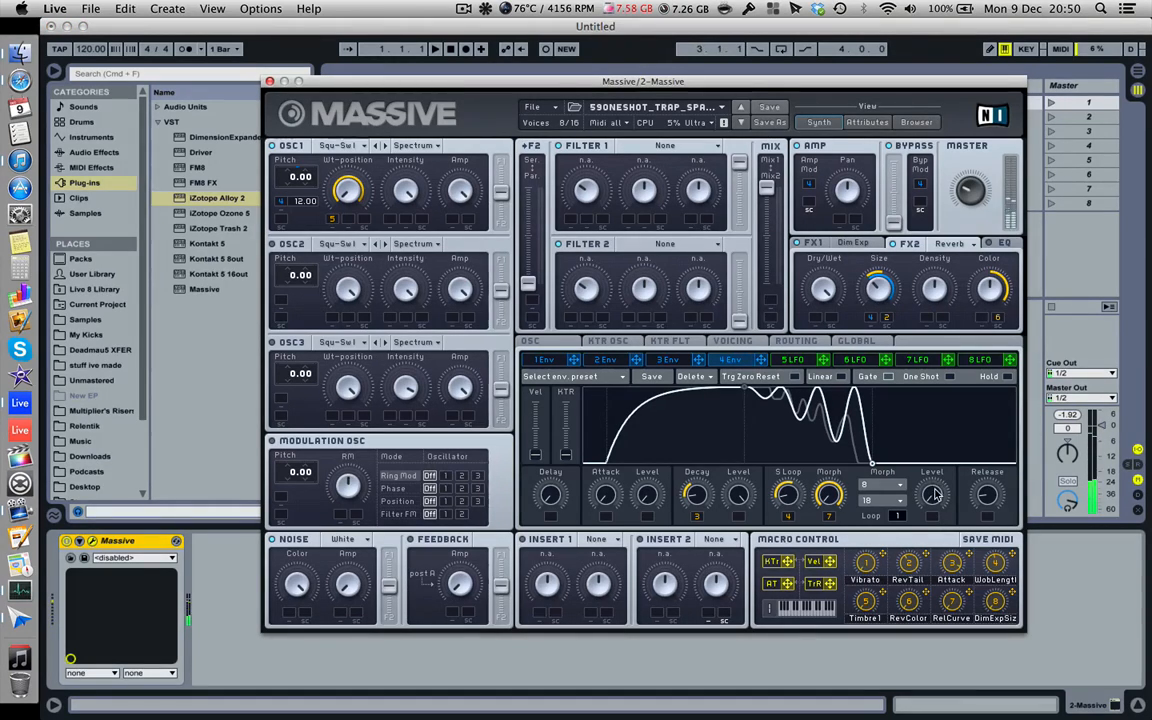
mouse_move(948, 558)
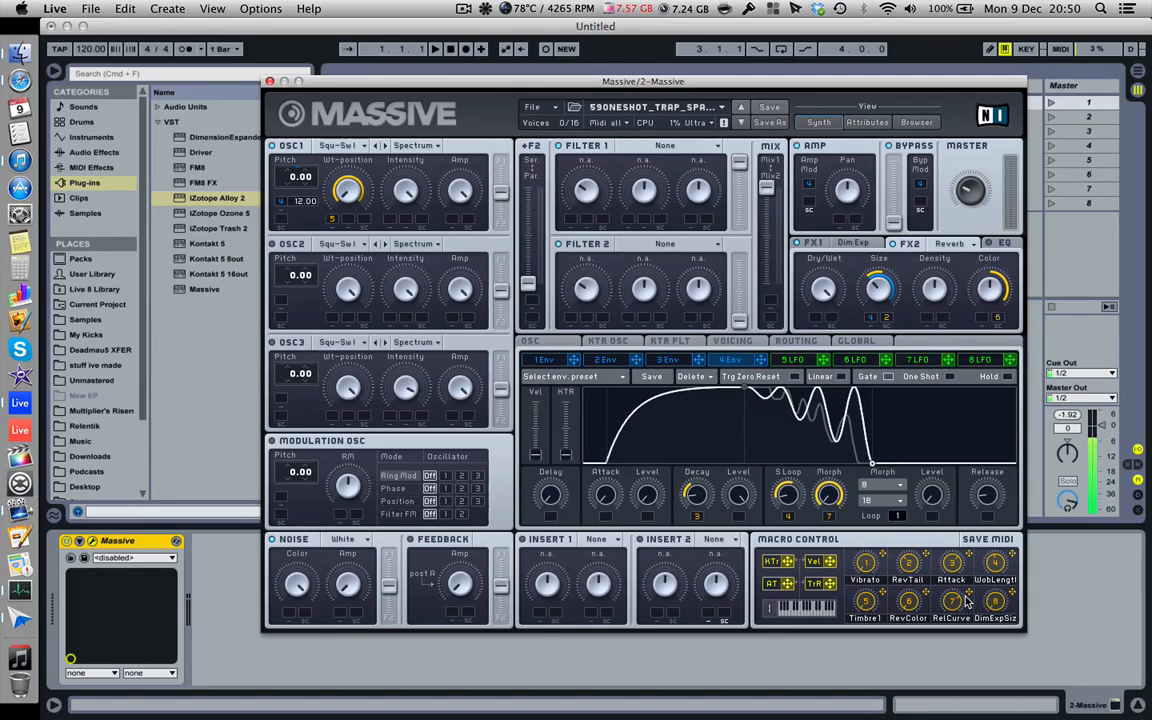
mouse_move(737, 474)
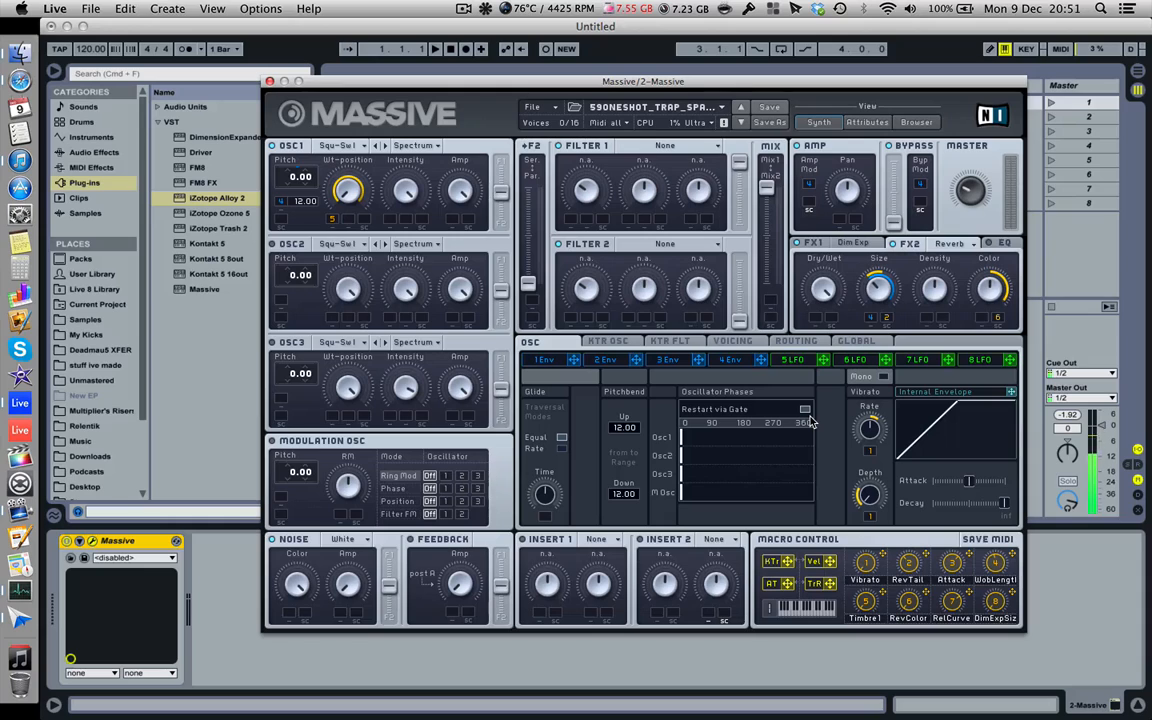
mouse_move(767, 385)
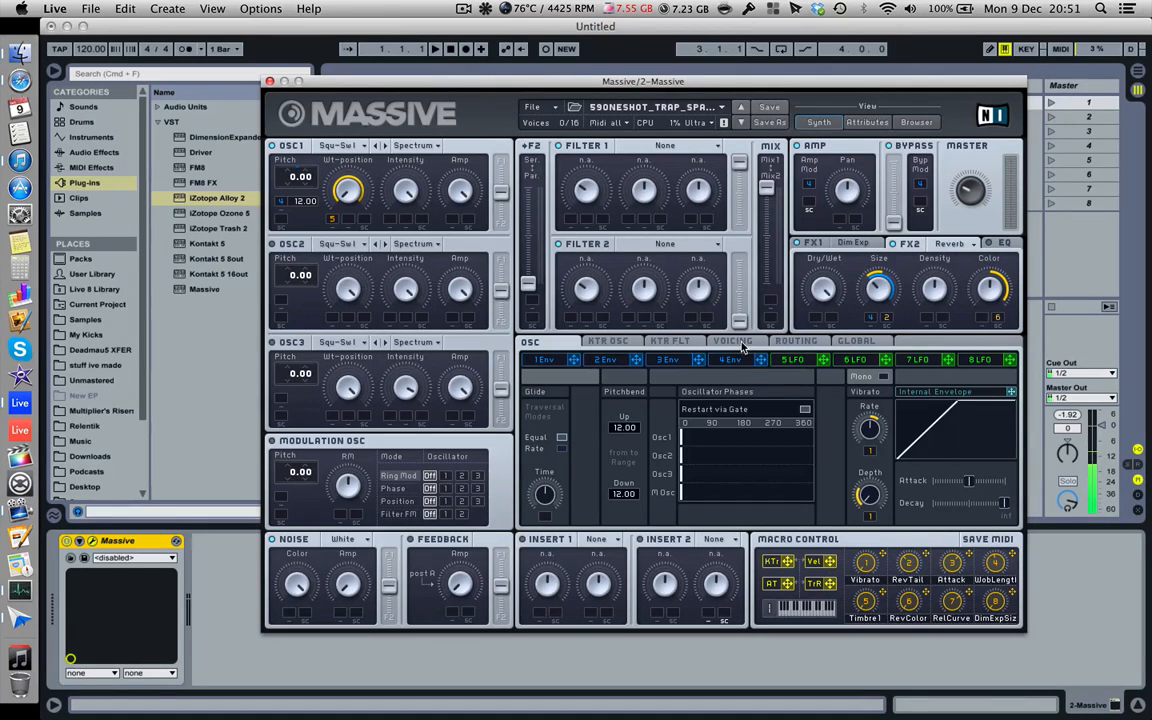
Show the Voicing page with 8 unison voices and pitch and pan spread.
left_click(724, 341)
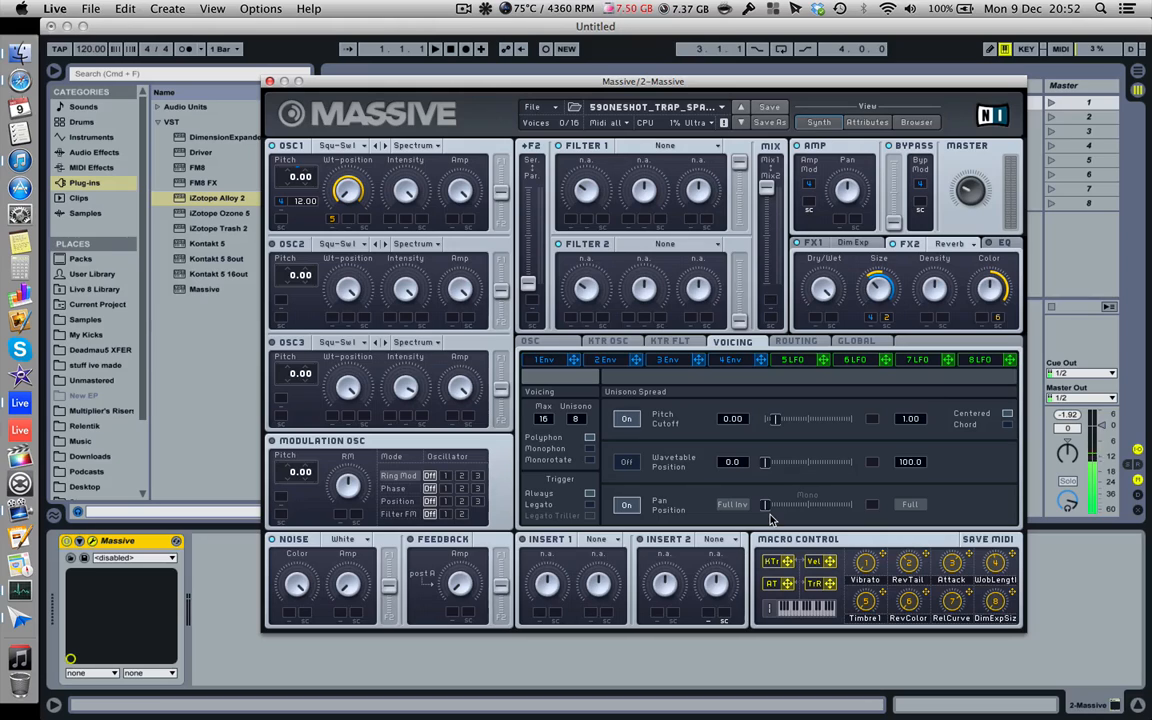
mouse_move(660, 453)
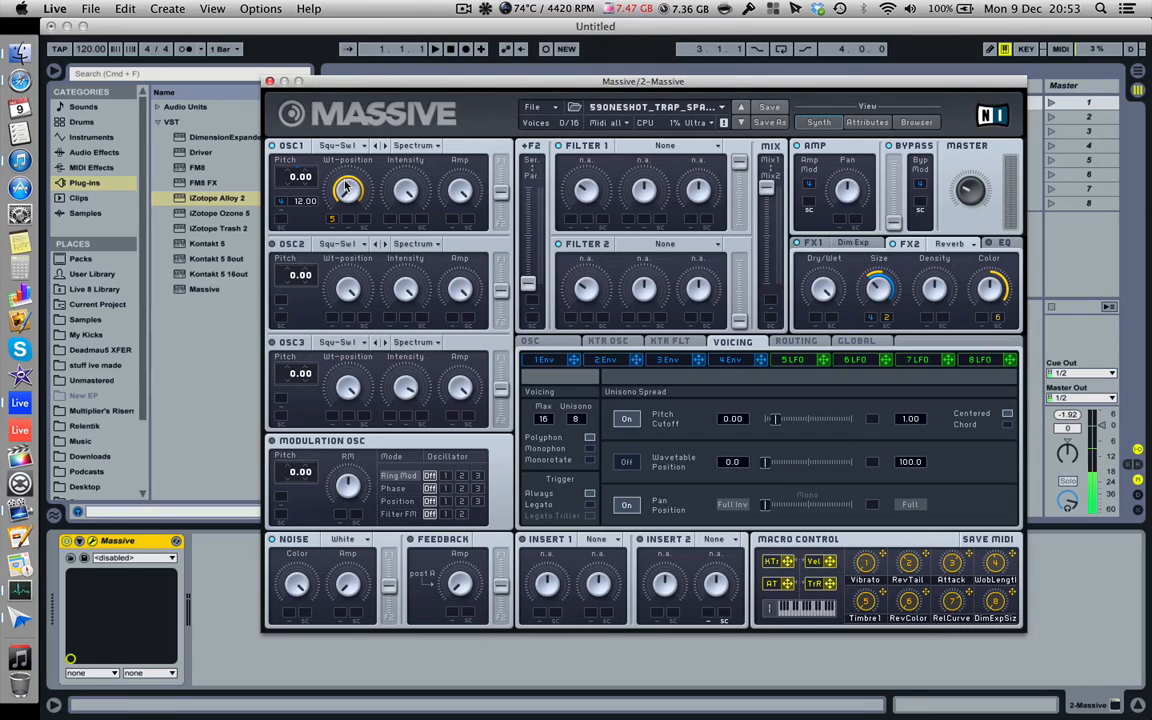
mouse_move(838, 323)
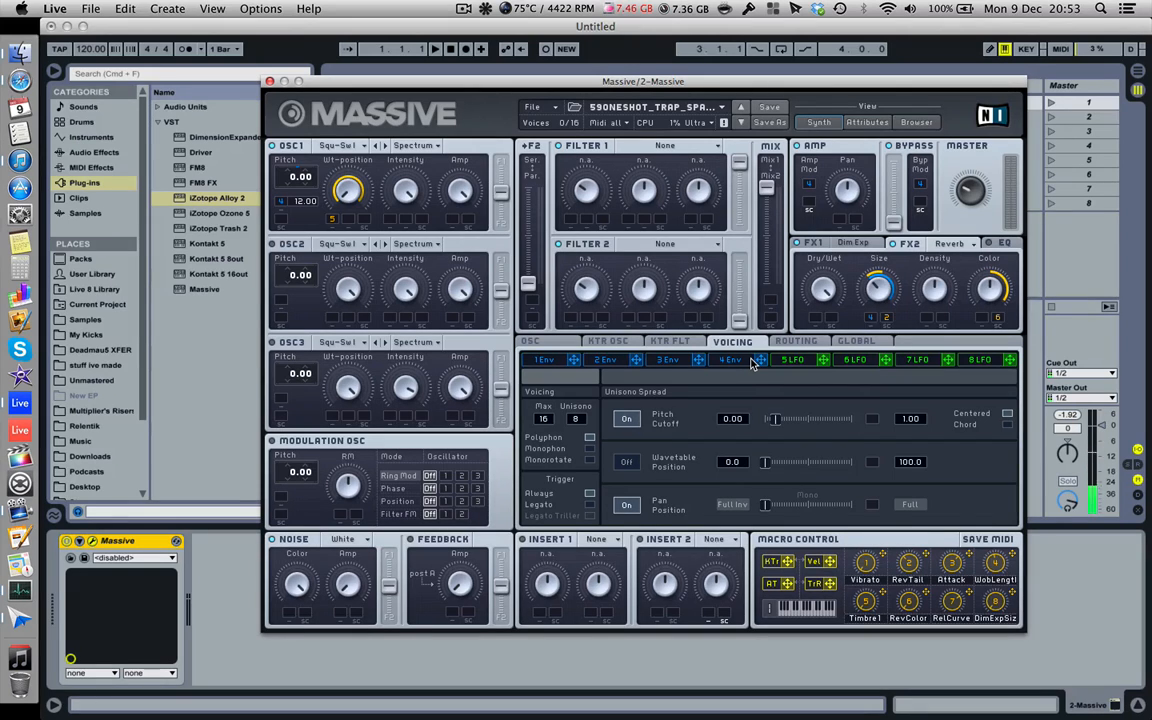
Show envelope 4's curve with its attack, decay, loop and release settings.
left_click(728, 359)
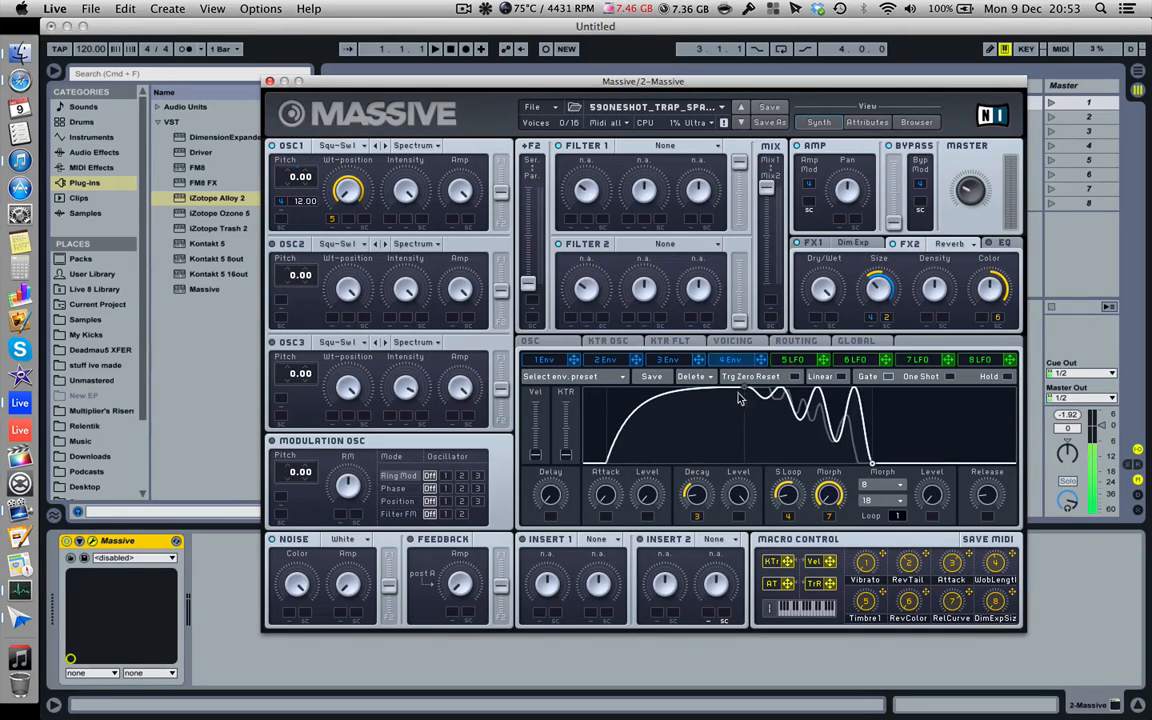
mouse_move(790, 425)
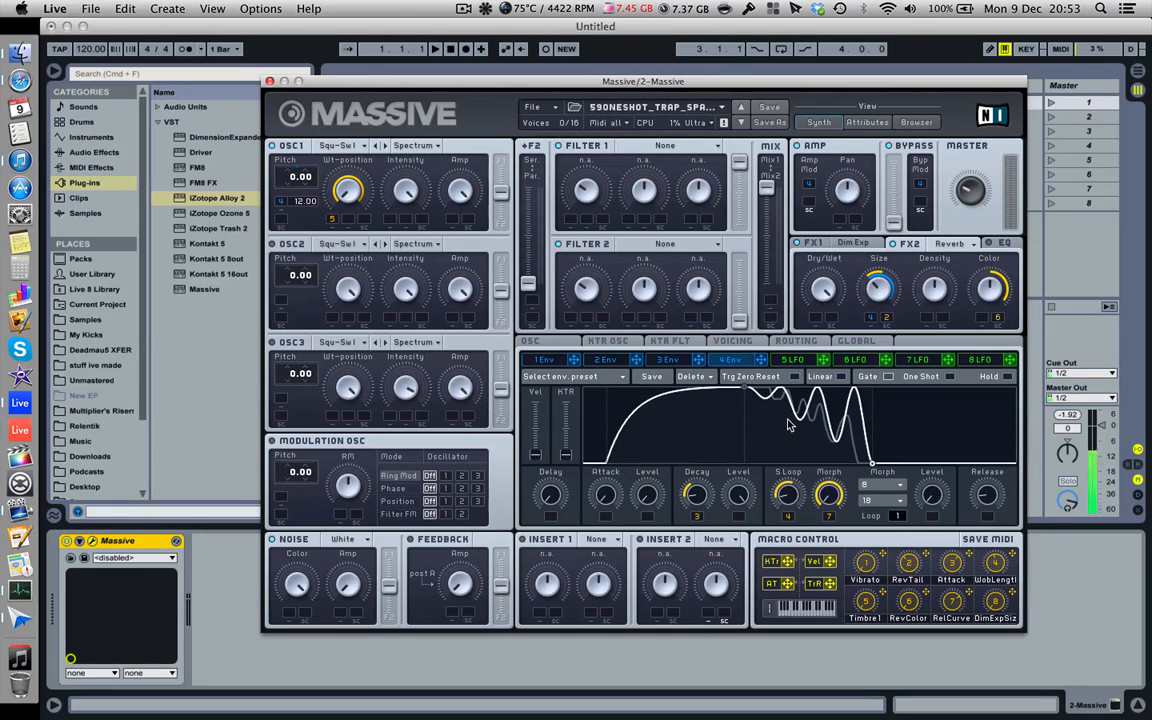
mouse_move(714, 348)
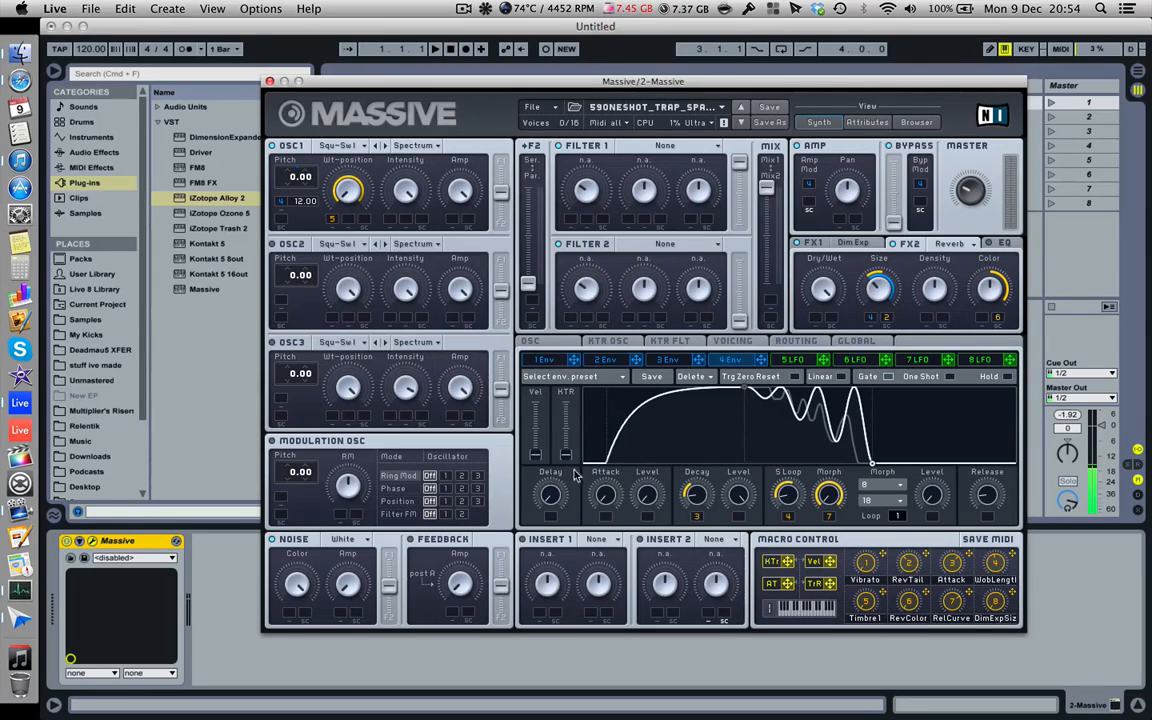
mouse_move(840, 330)
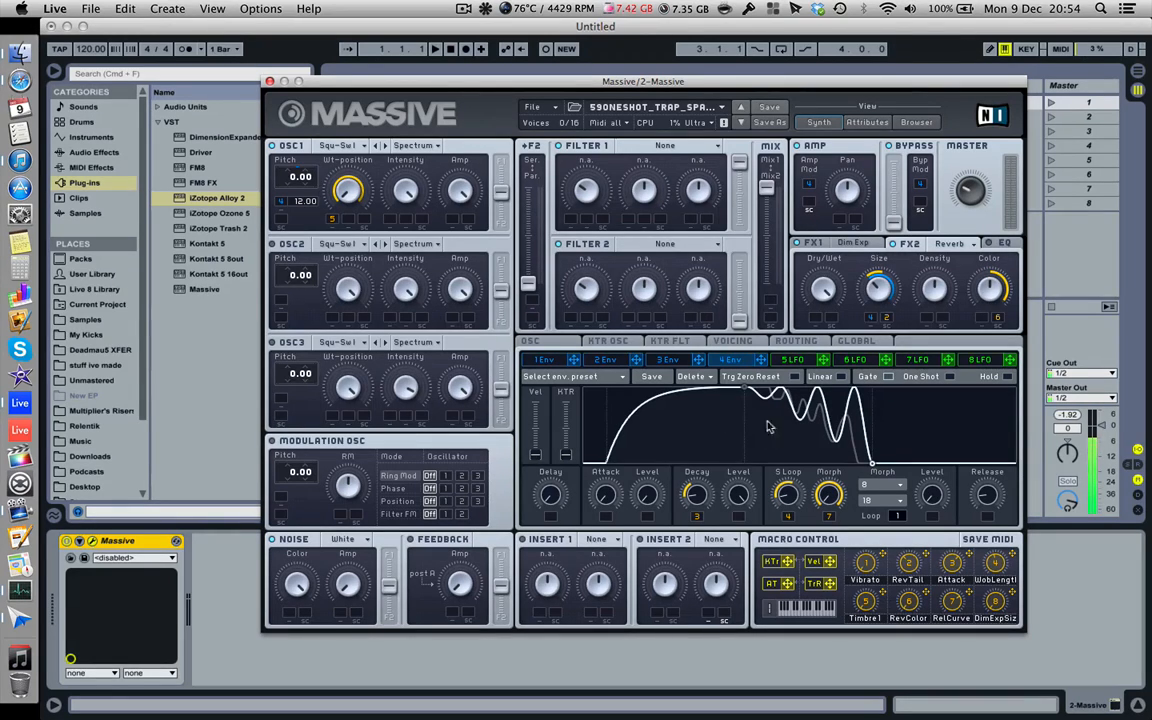
mouse_move(813, 430)
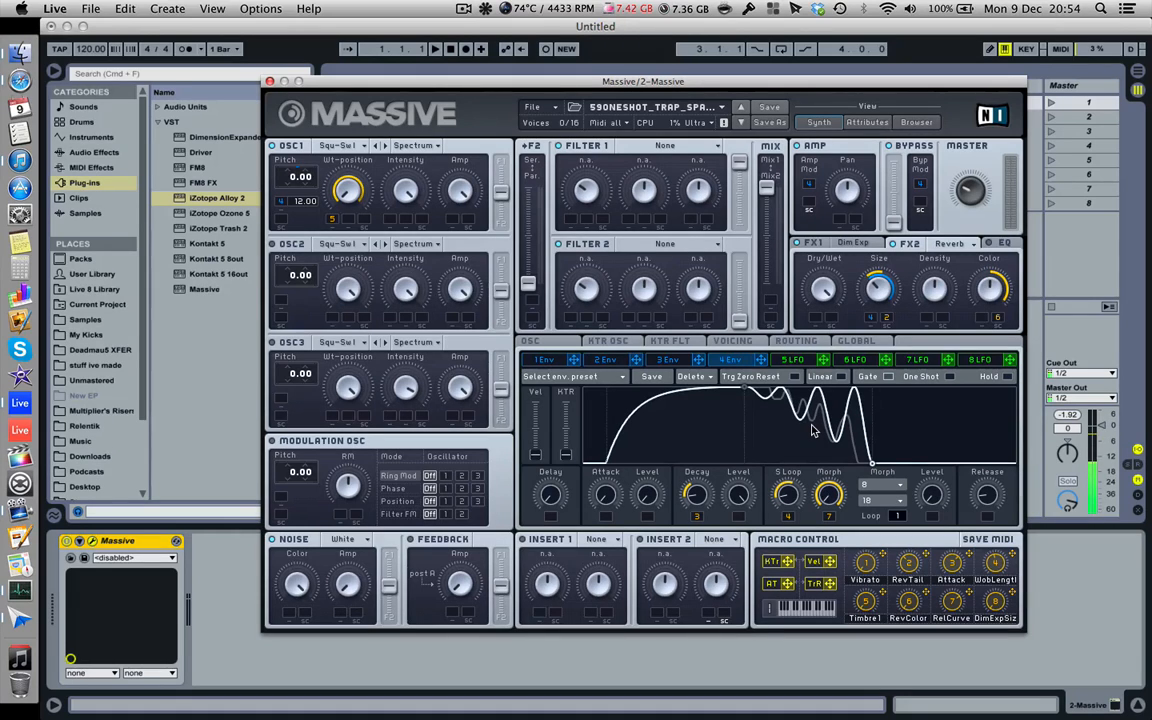
mouse_move(785, 445)
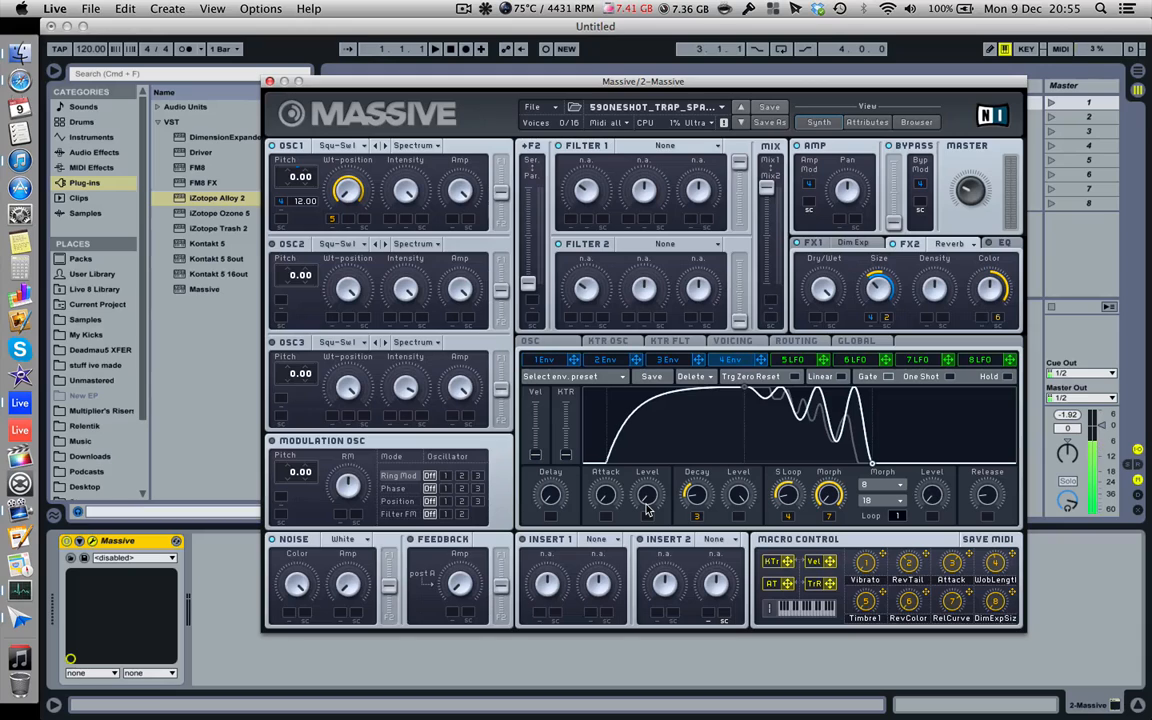
mouse_move(593, 468)
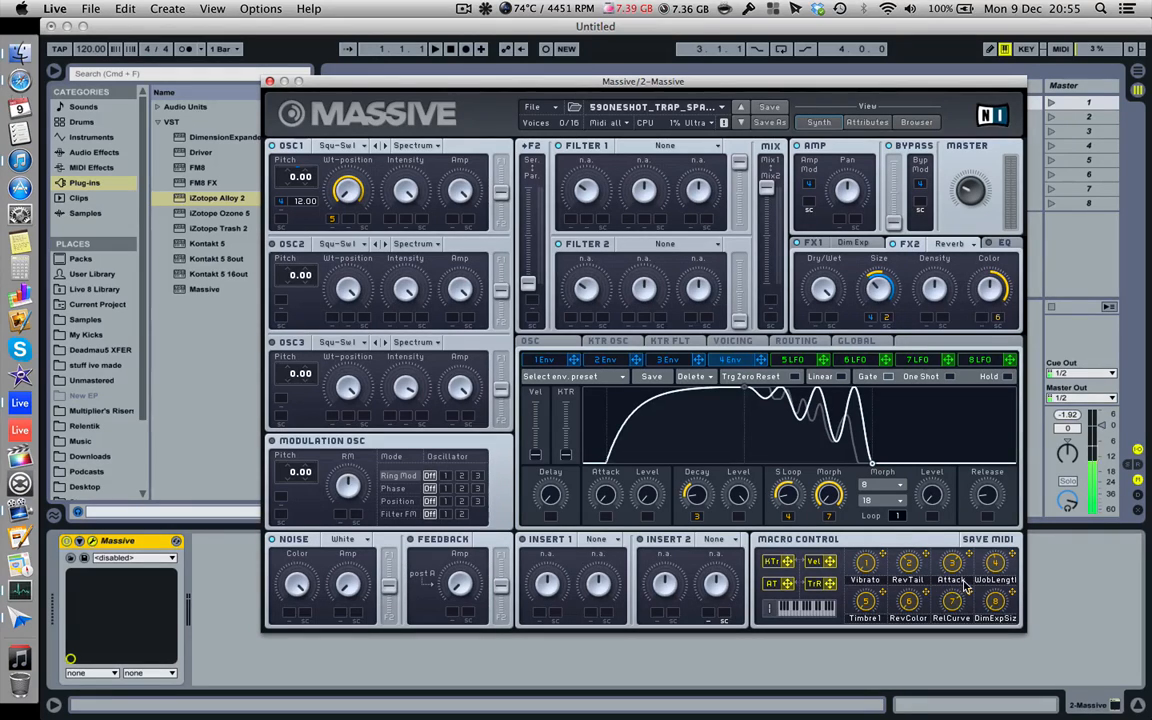
mouse_move(903, 555)
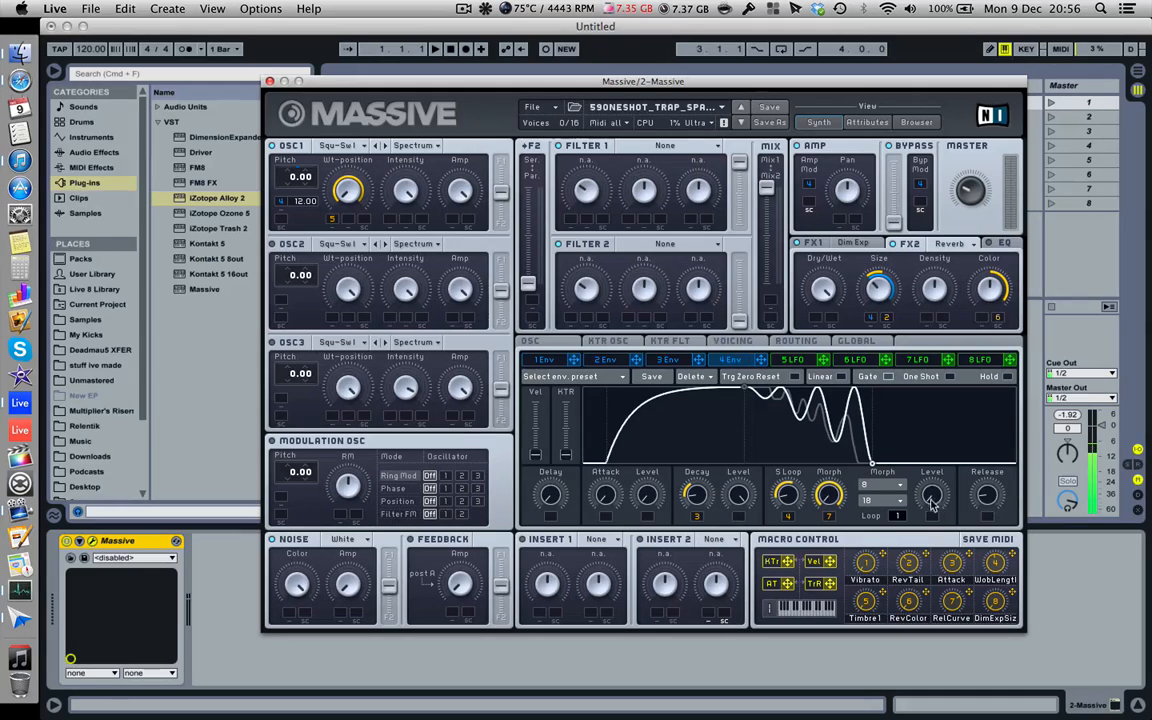
mouse_move(880, 187)
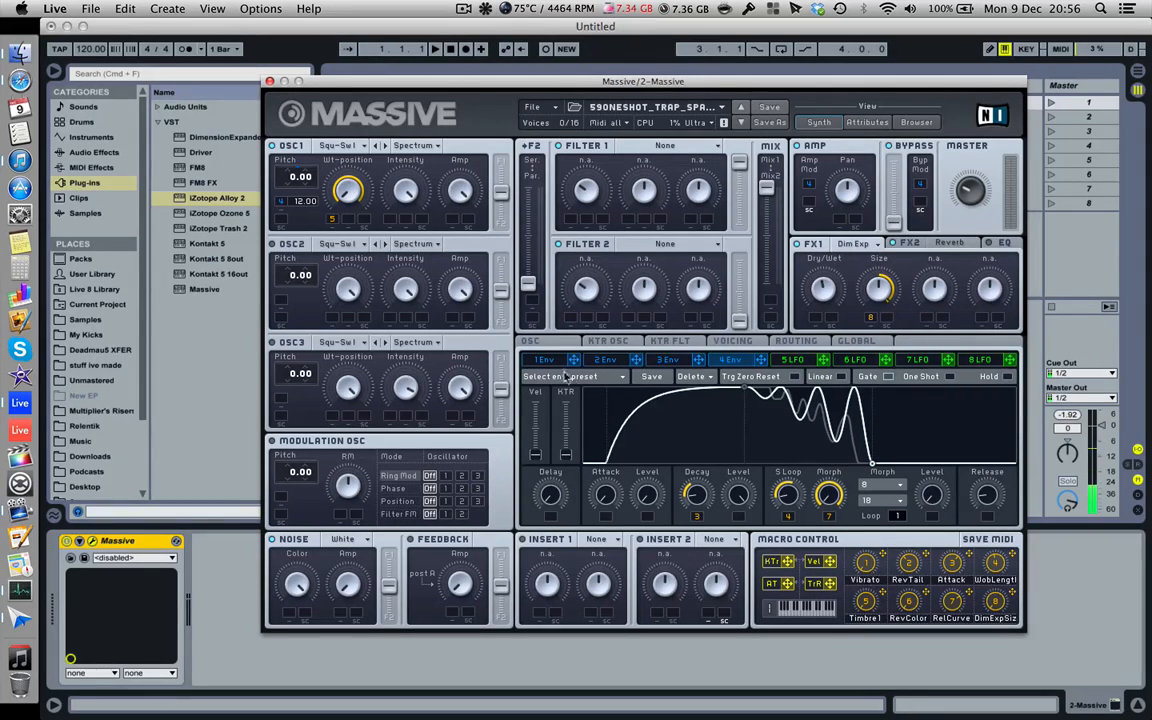
Show the OSC page with glide, pitchbend, oscillator phases and vibrato.
left_click(531, 341)
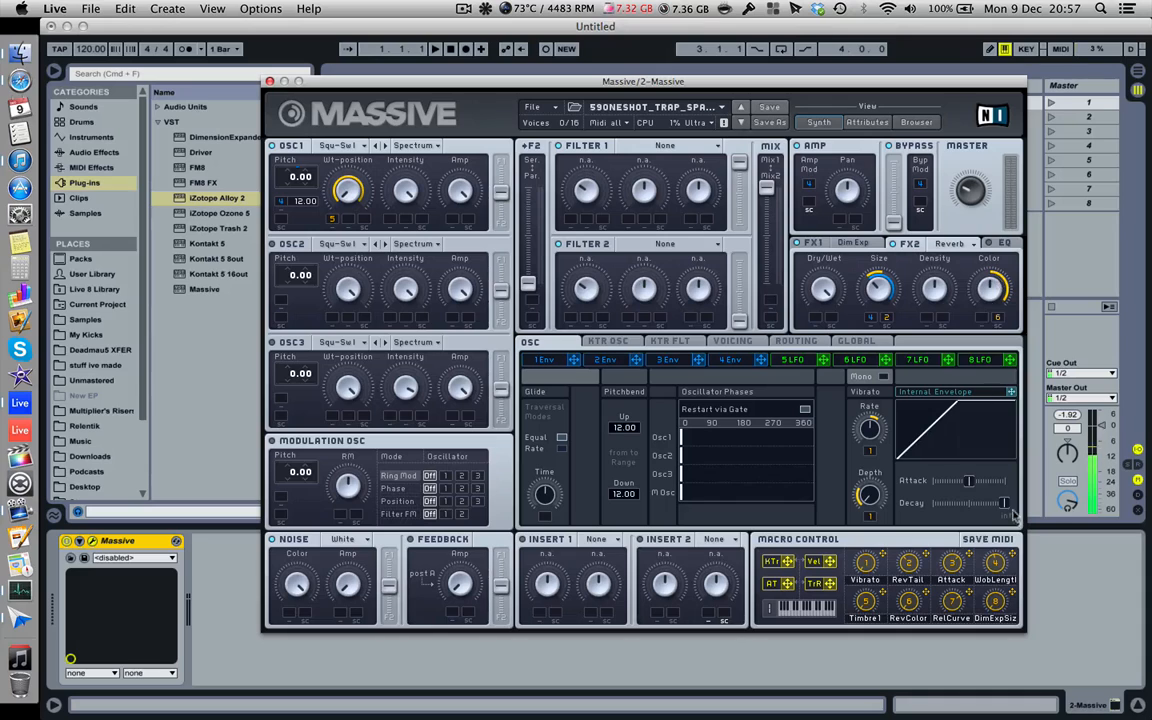
Check the oscillator and filter key tracking curves, then return to the Voicing page.
left_click(732, 341)
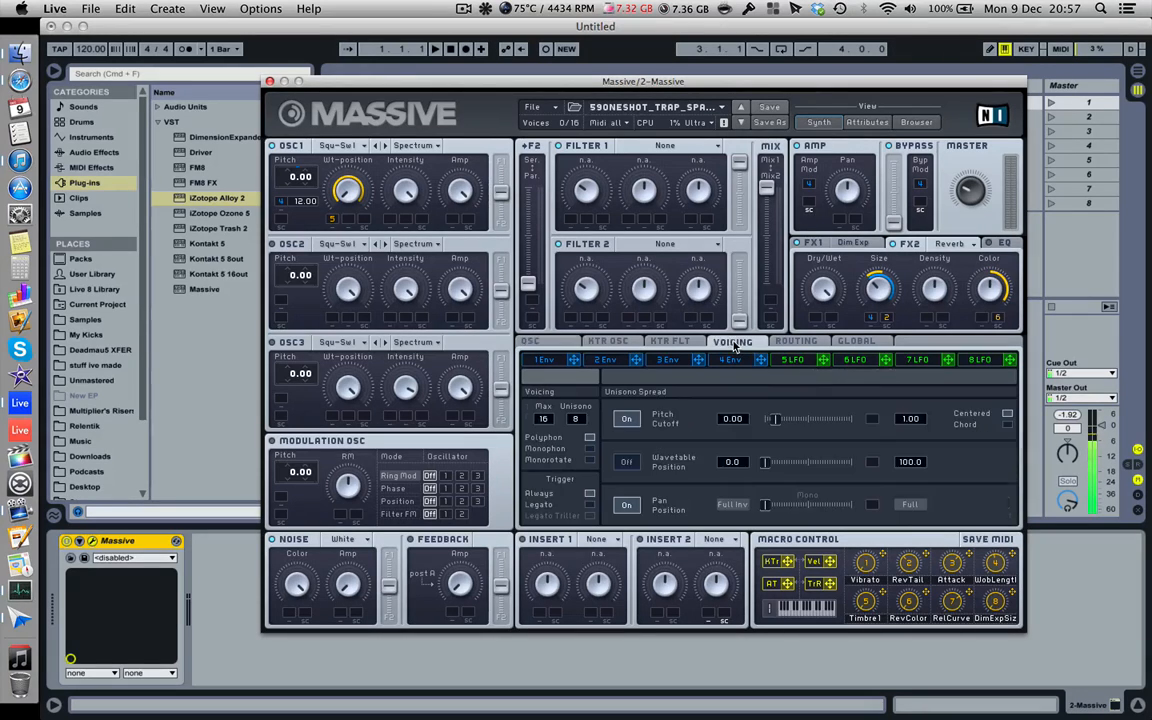
left_click(608, 341)
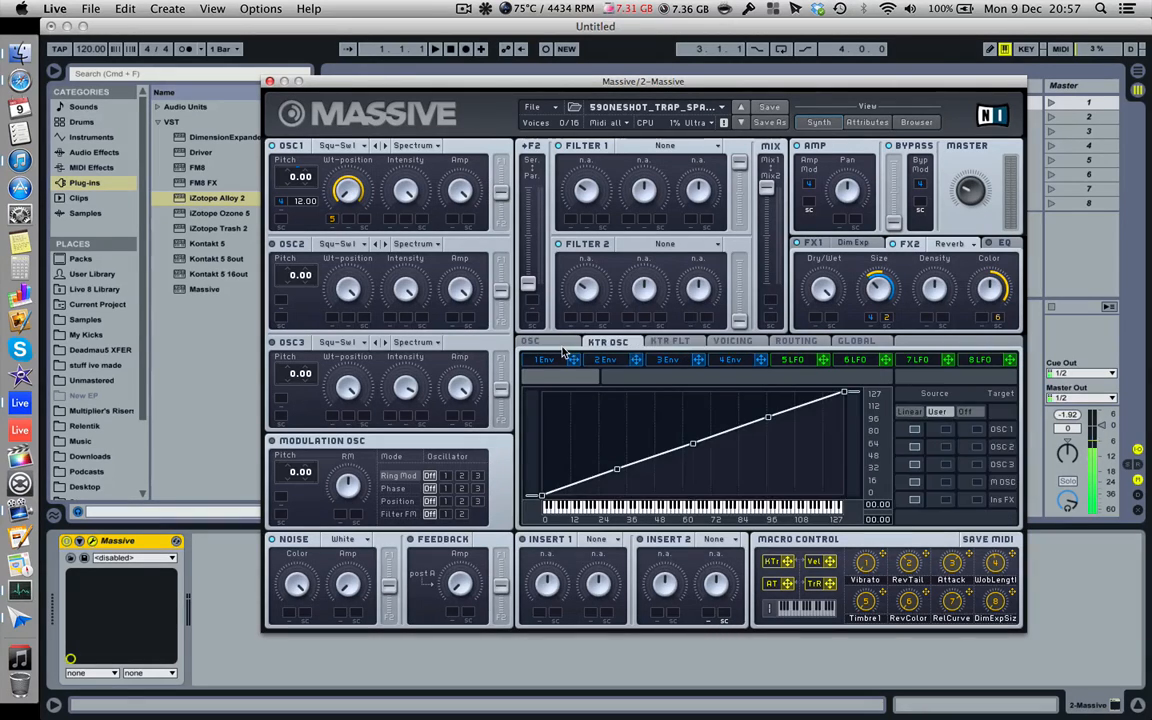
left_click(671, 341)
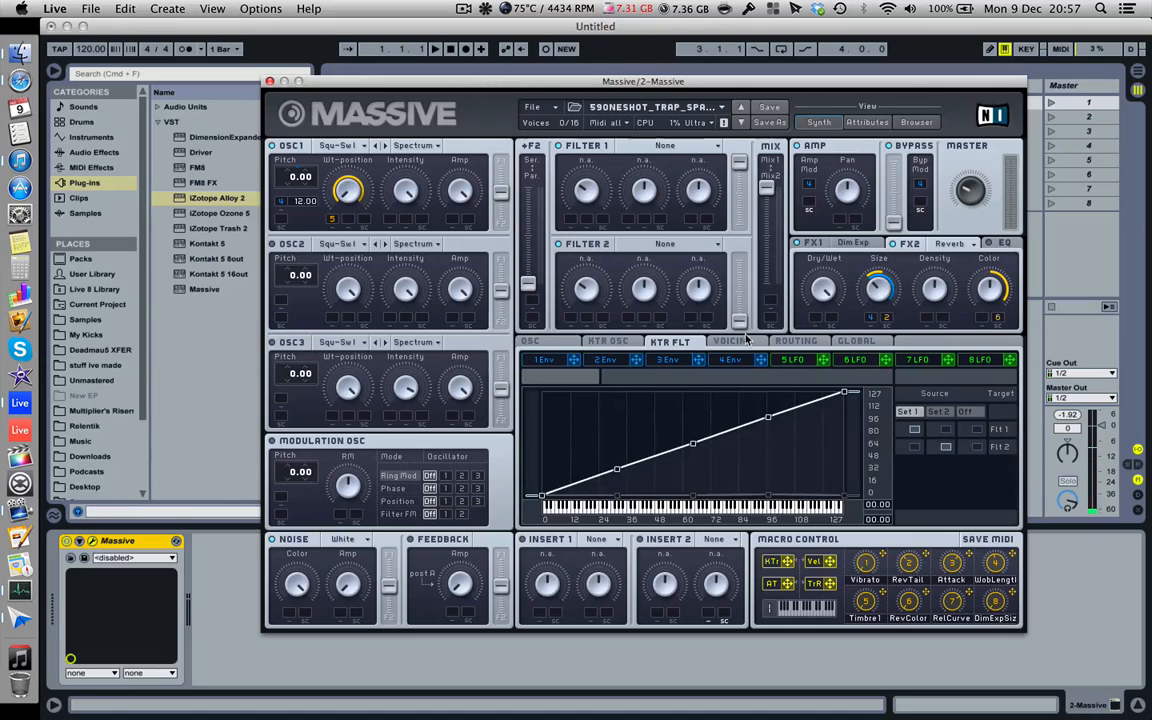
left_click(608, 341)
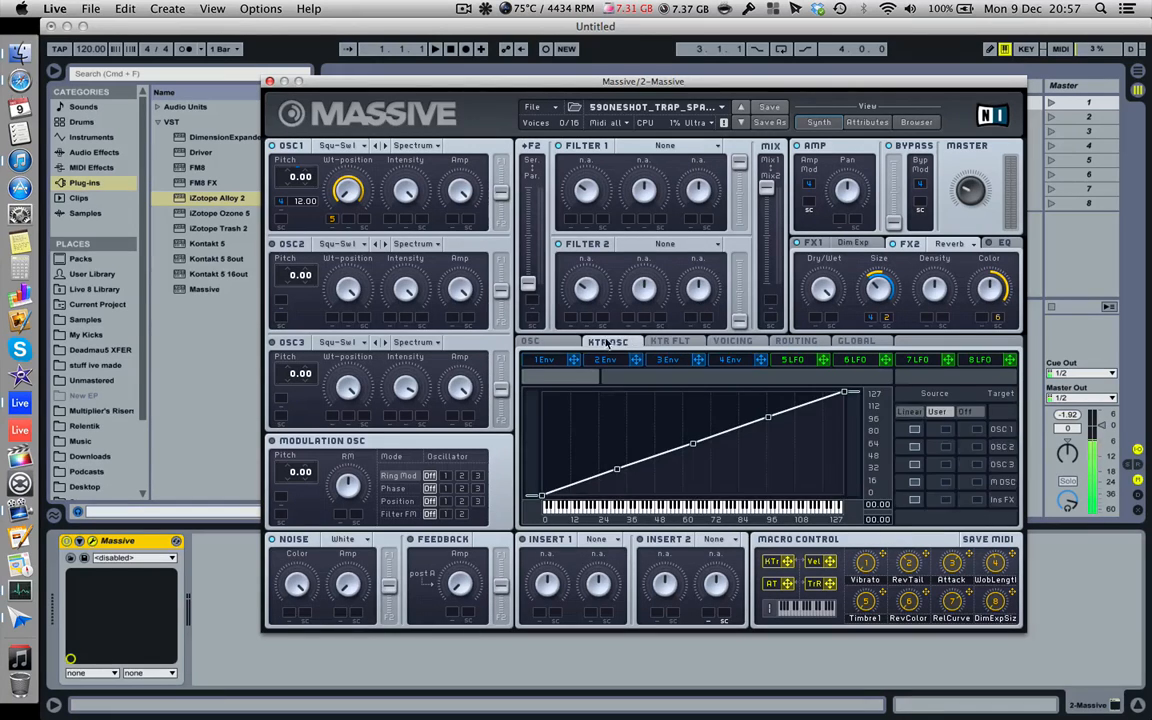
left_click(732, 341)
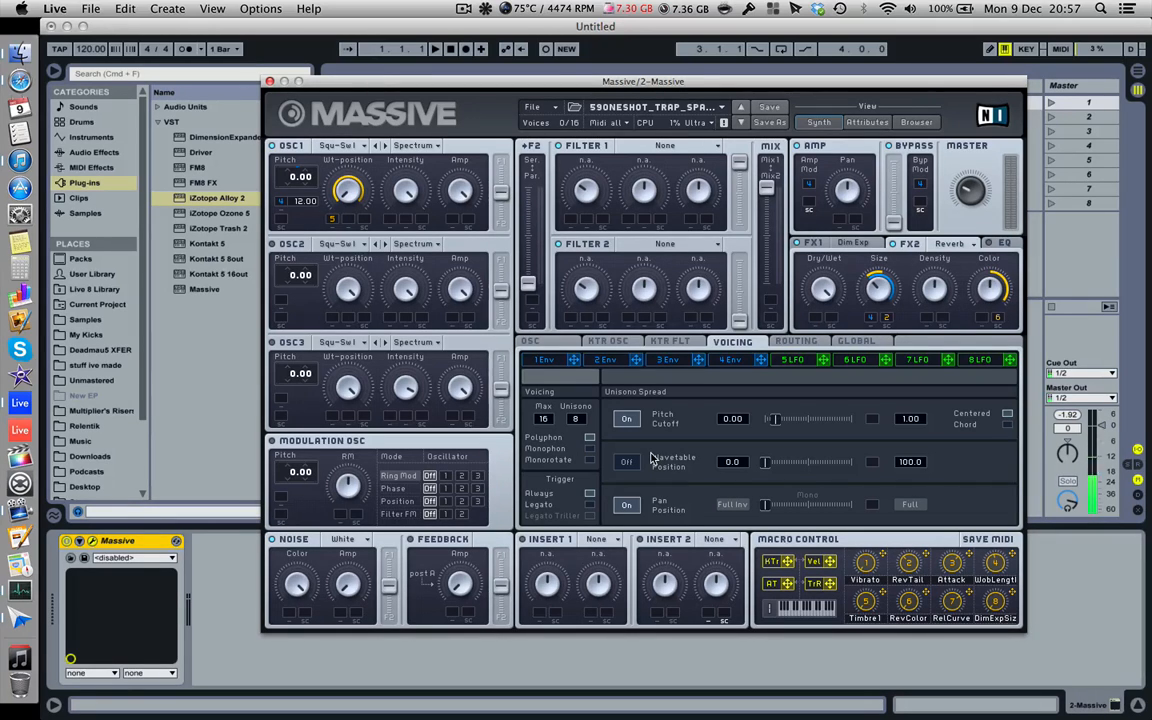
mouse_move(727, 365)
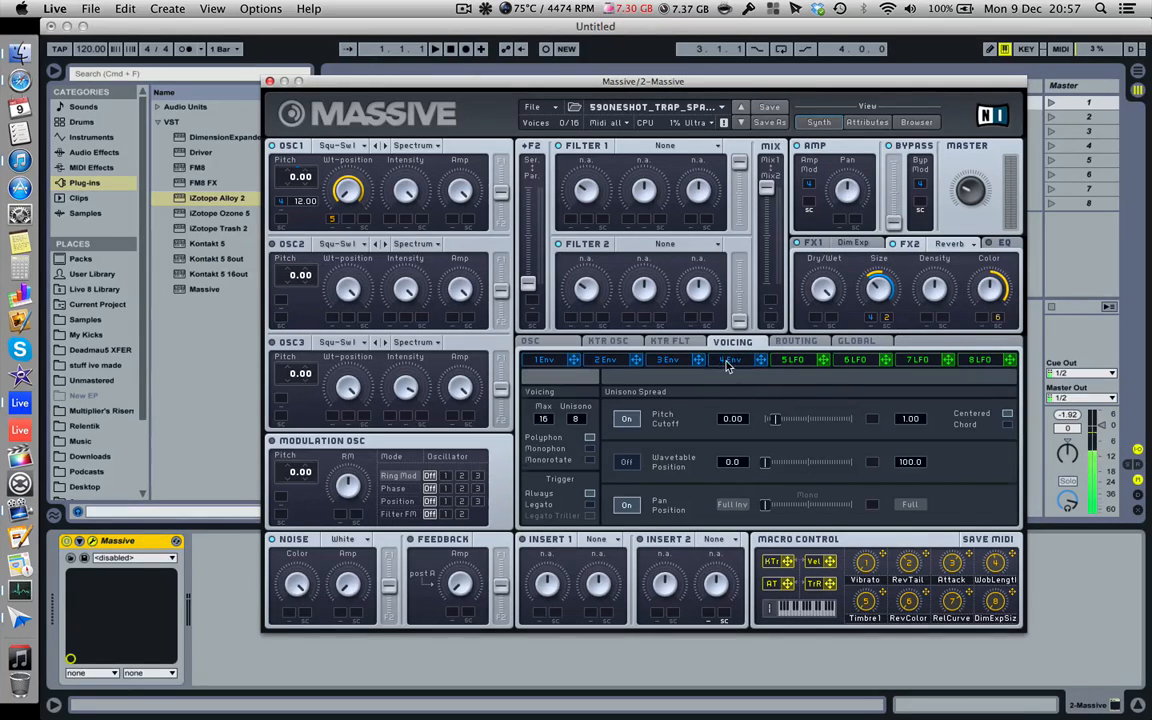
Show envelope 4's curve with its attack, decay, loop, morph and release settings.
left_click(730, 359)
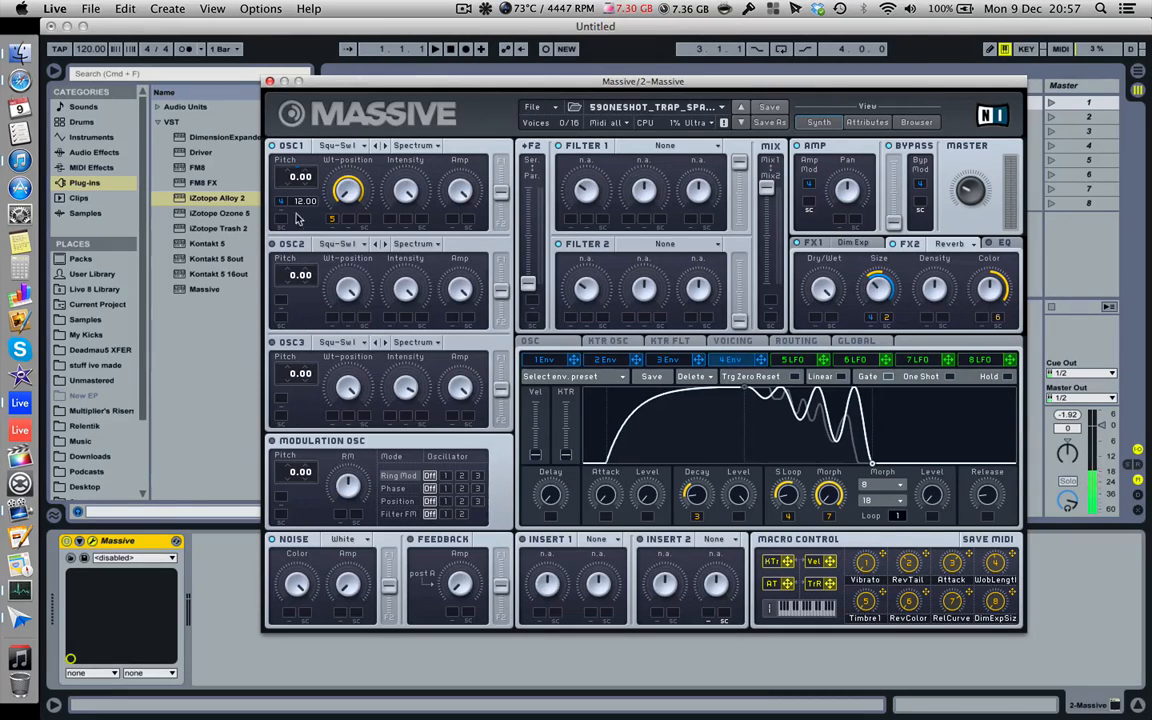
mouse_move(868, 330)
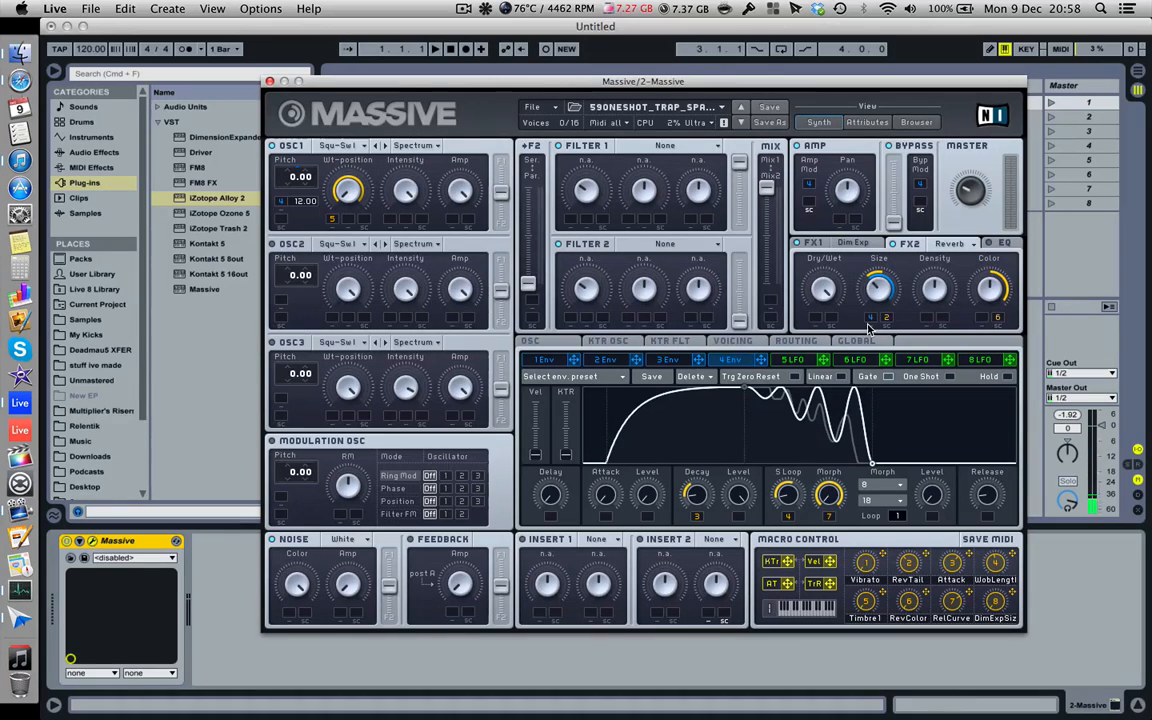
mouse_move(778, 367)
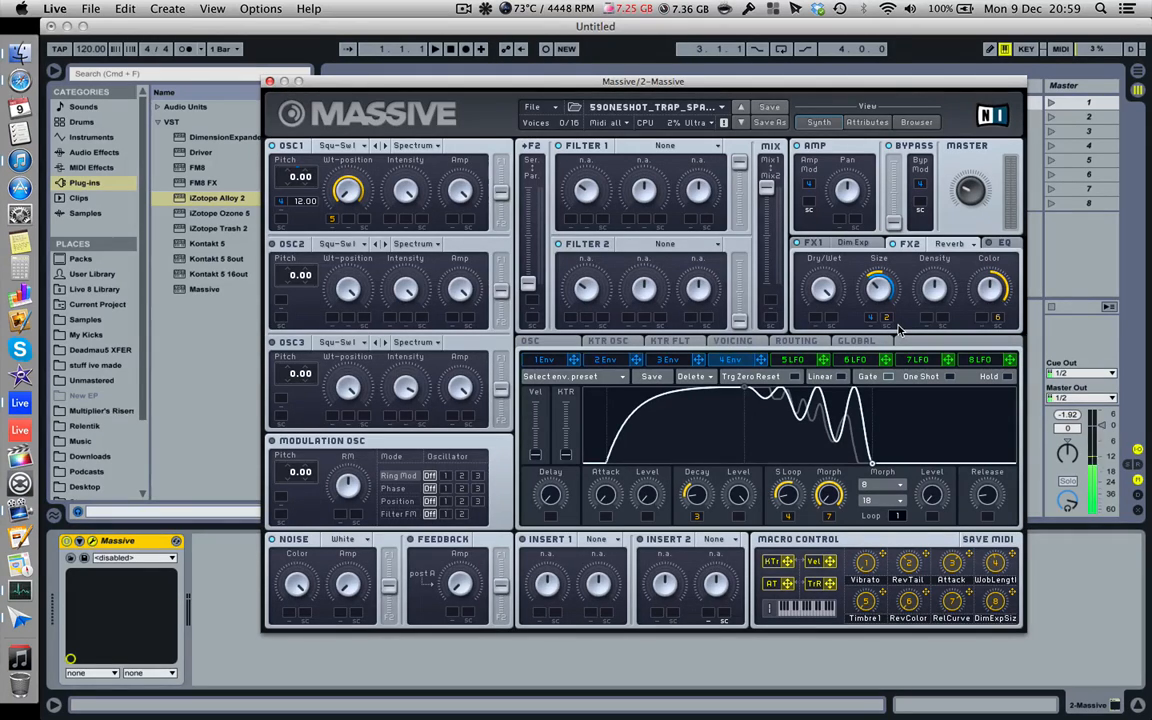
left_click(463, 9)
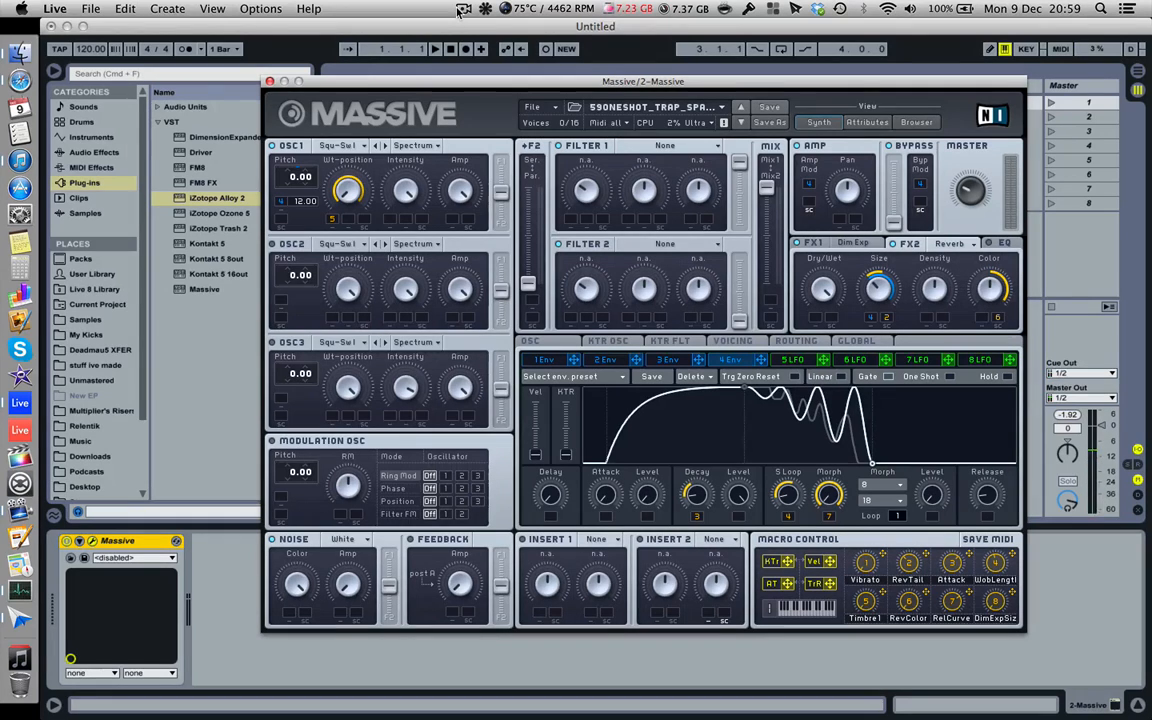
left_click(465, 8)
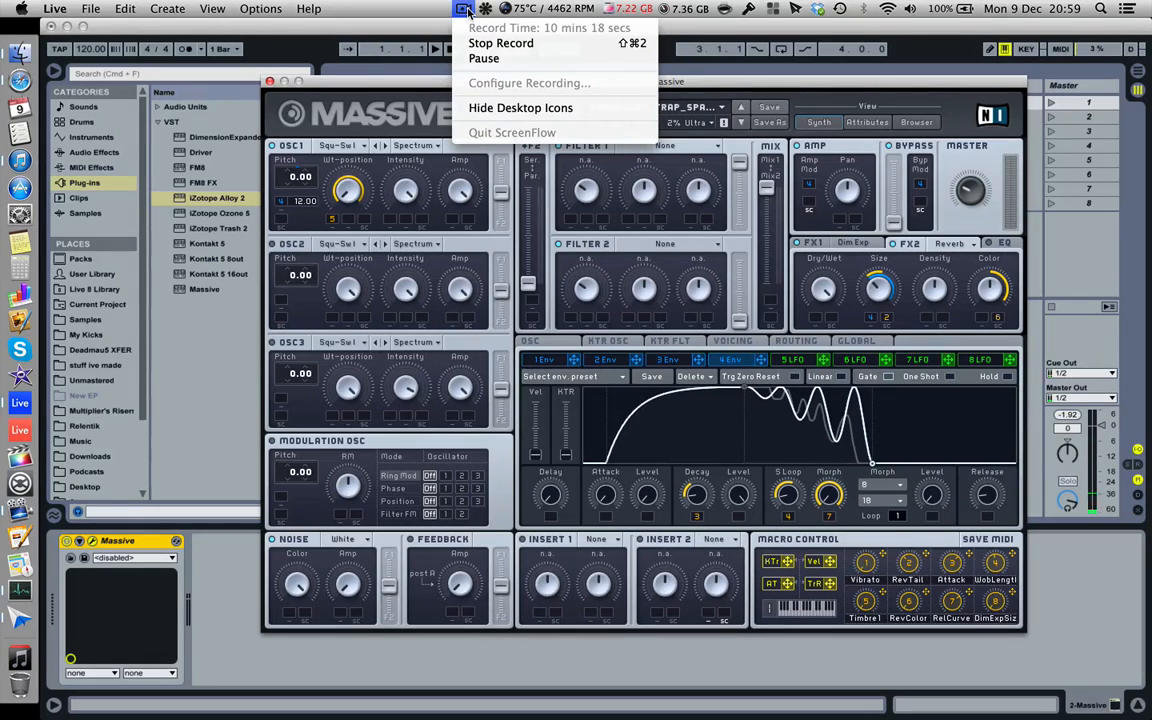